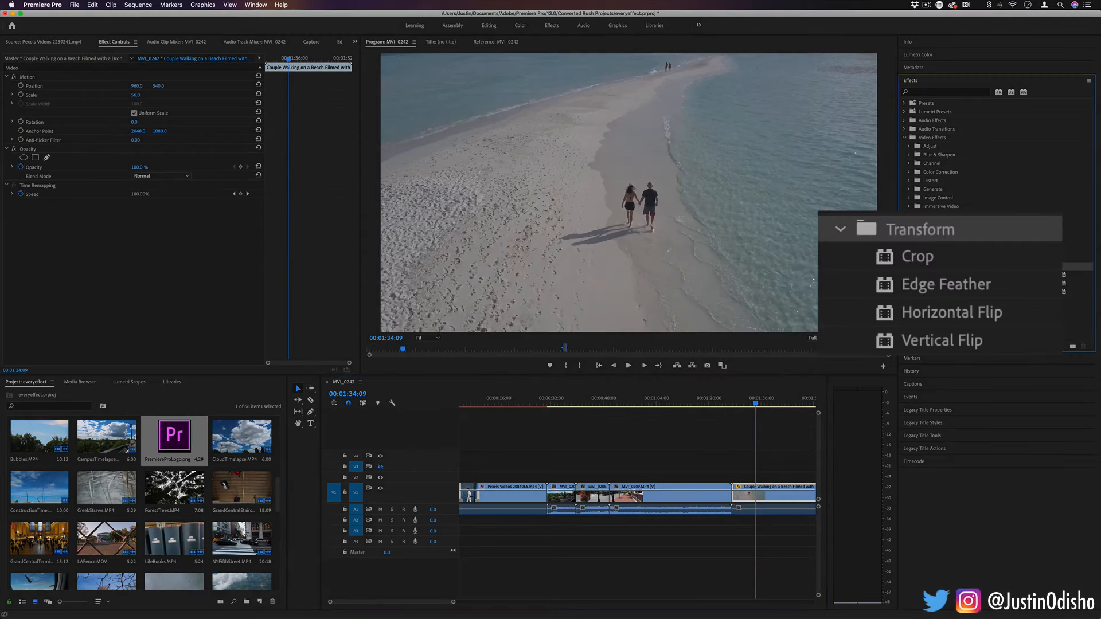
mouse_move(980, 271)
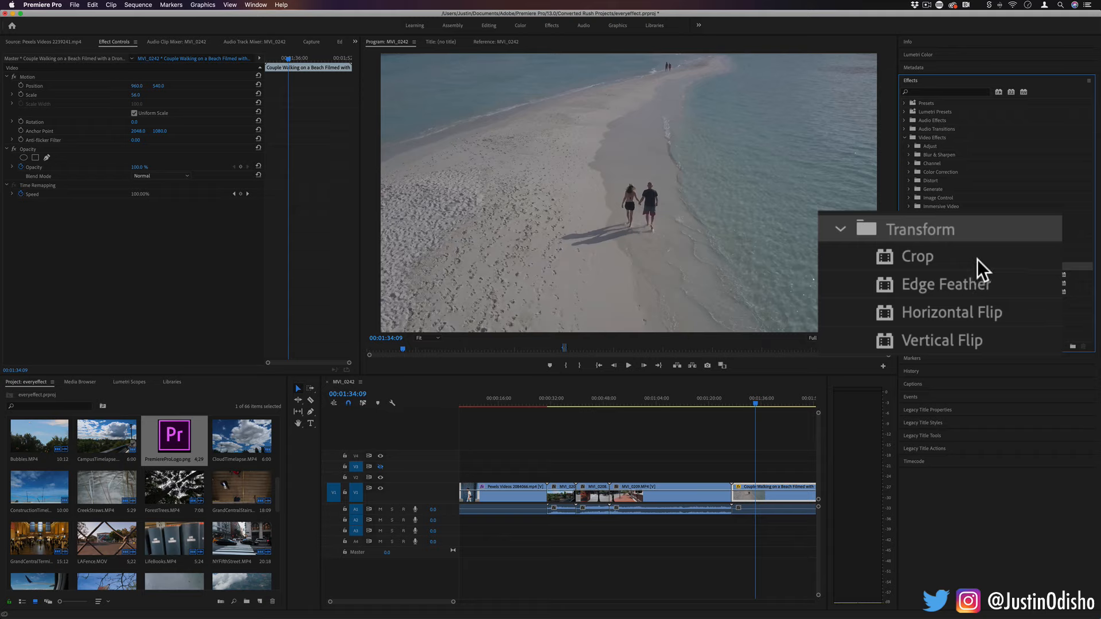
mouse_move(923, 270)
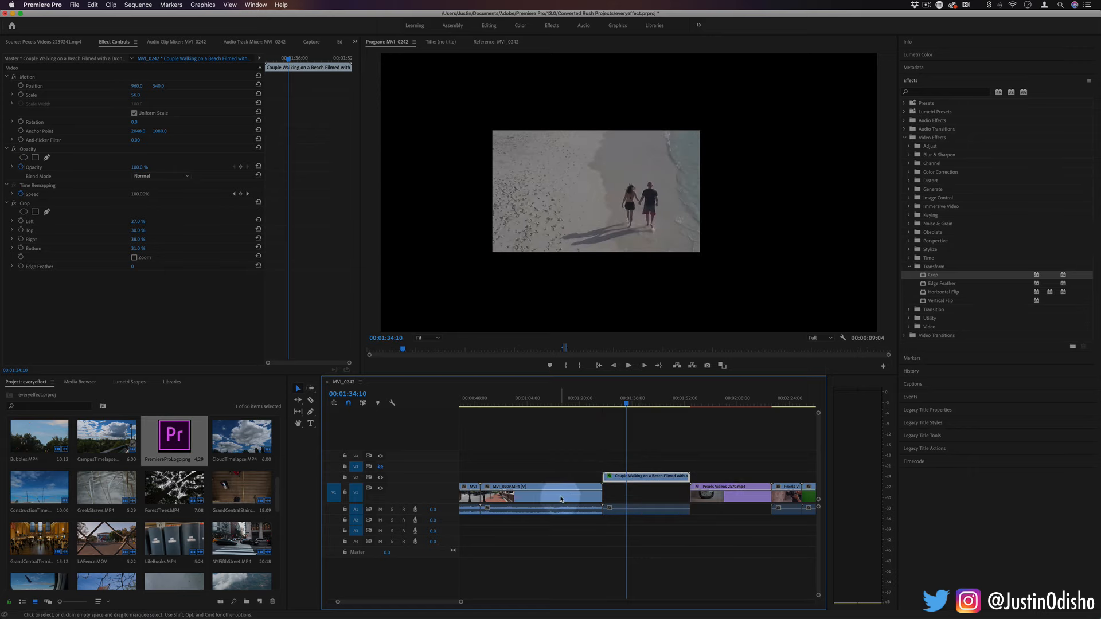
Raise the Crop Left and Right values with Edge Feather so only a strip around the couple remains.
left_click(640, 496)
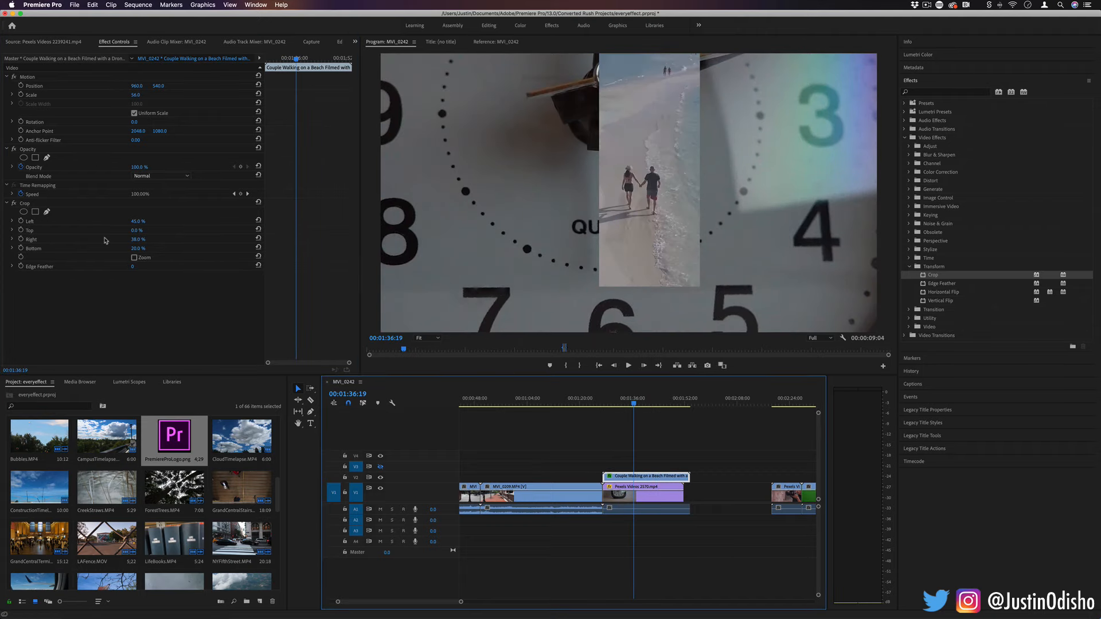
mouse_move(115, 230)
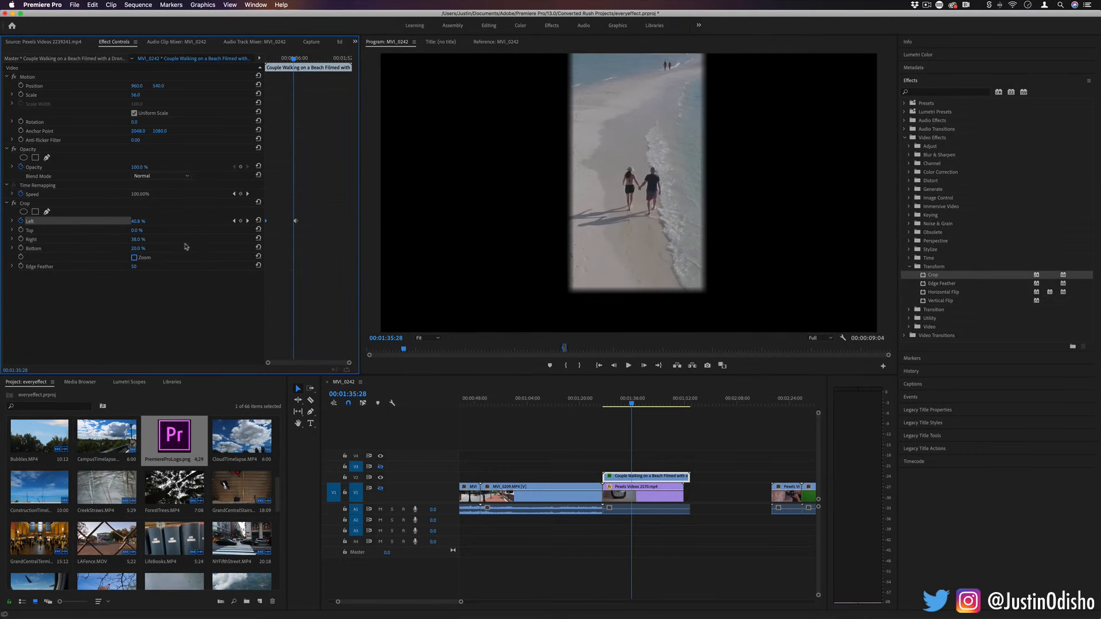
Enable the Crop effect's Zoom checkbox so the cropped region scales to fill the frame.
left_click(133, 257)
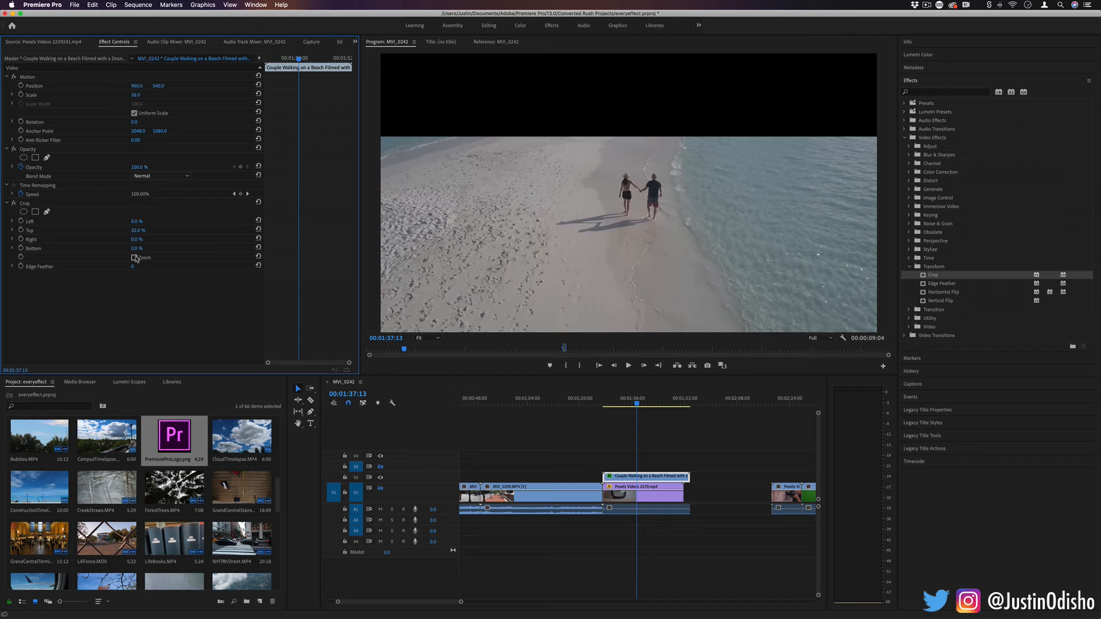
left_click(134, 257)
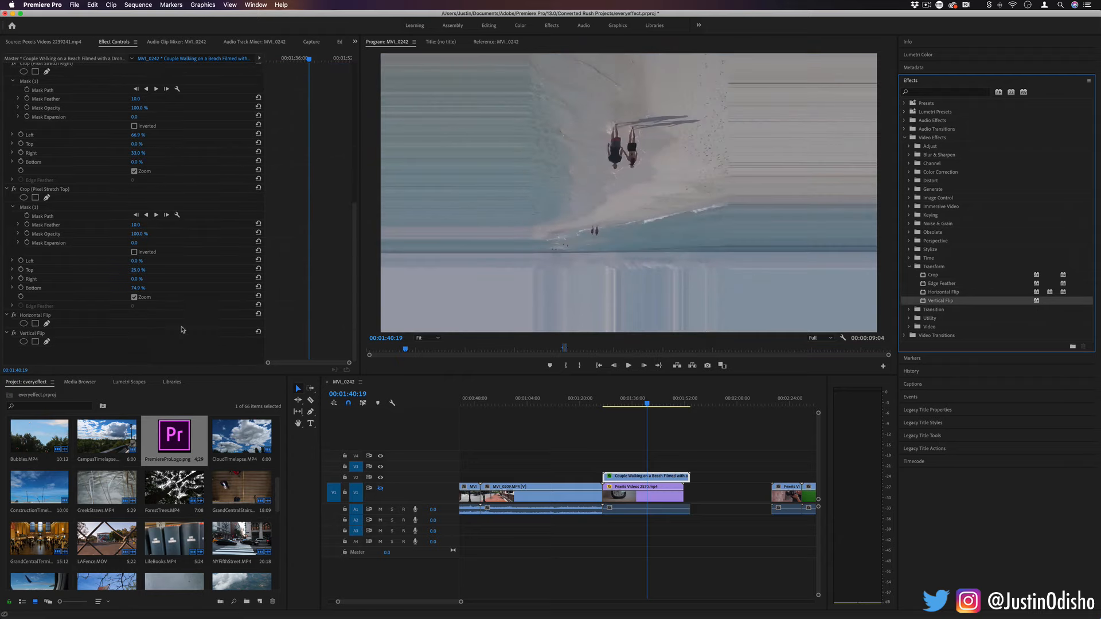
Collapse the Effects library list after the Horizontal and Vertical Flip are applied.
left_click(11, 314)
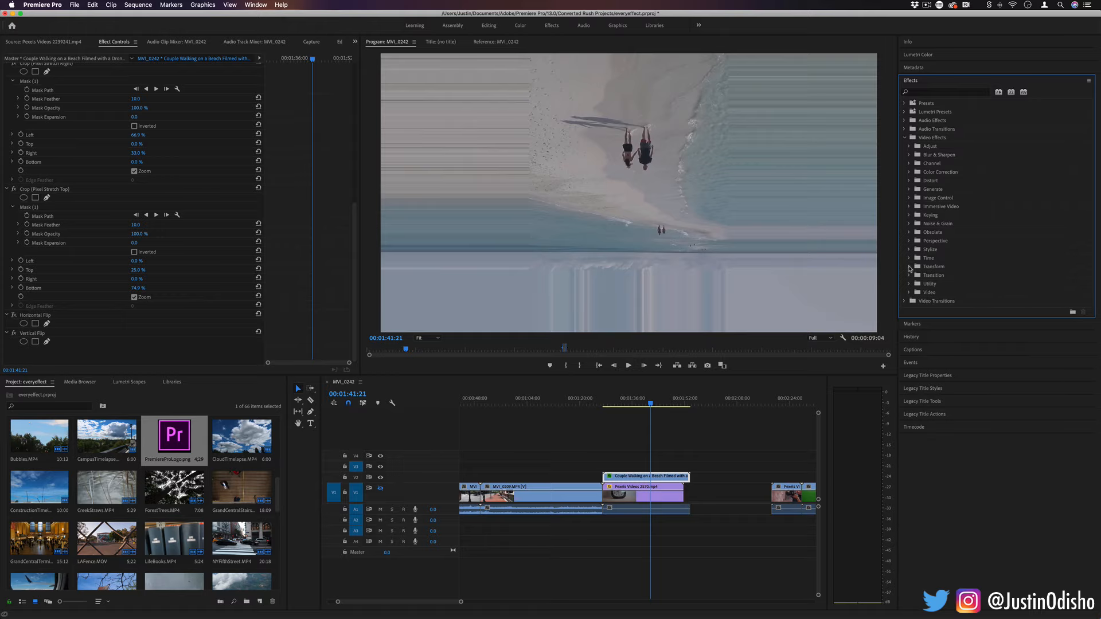
Expand Video Effects > Transition to list its wipes and dissolves.
left_click(909, 275)
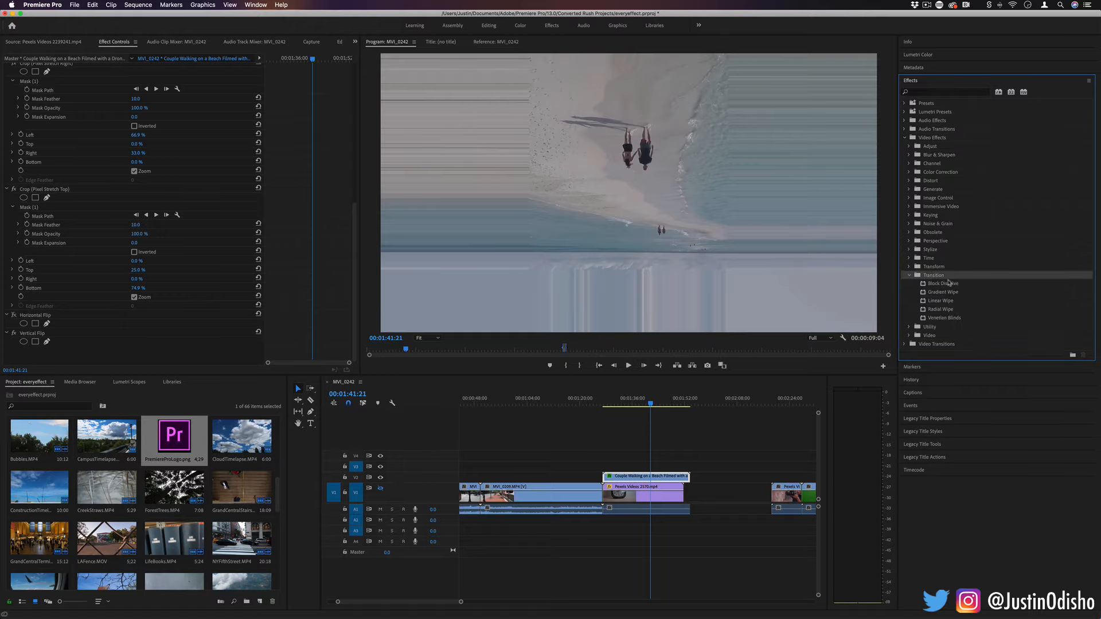
left_click(943, 283)
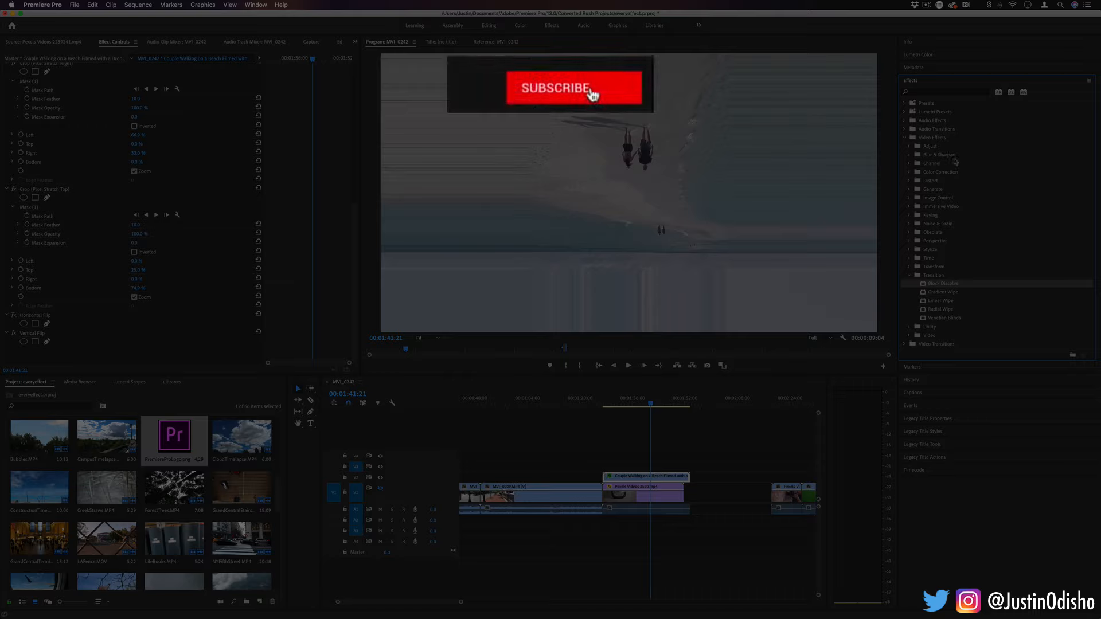
left_click(569, 90)
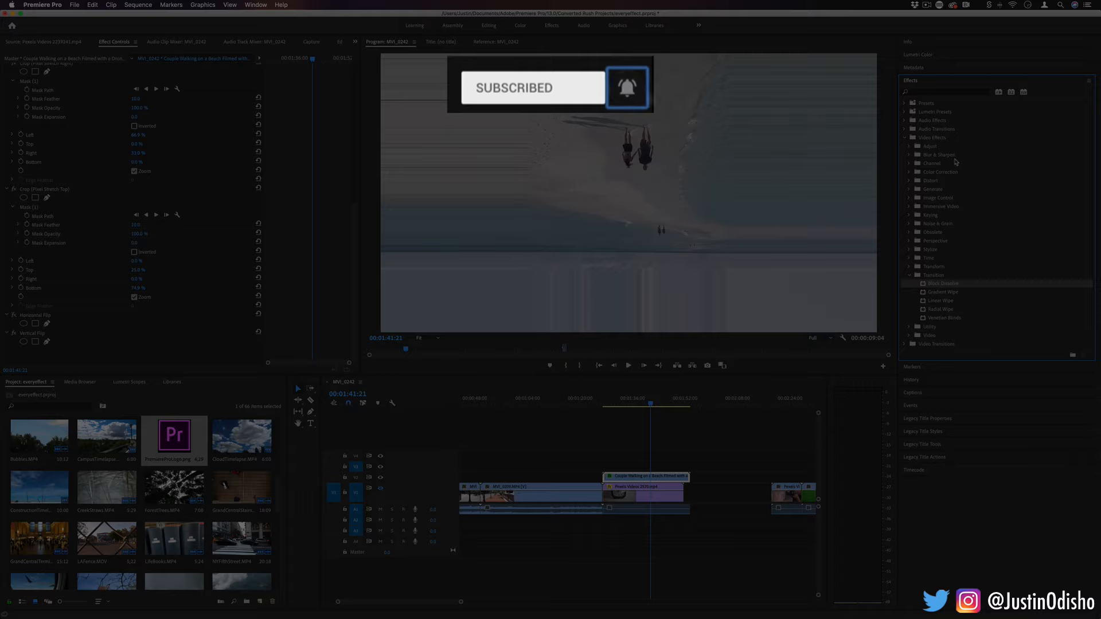